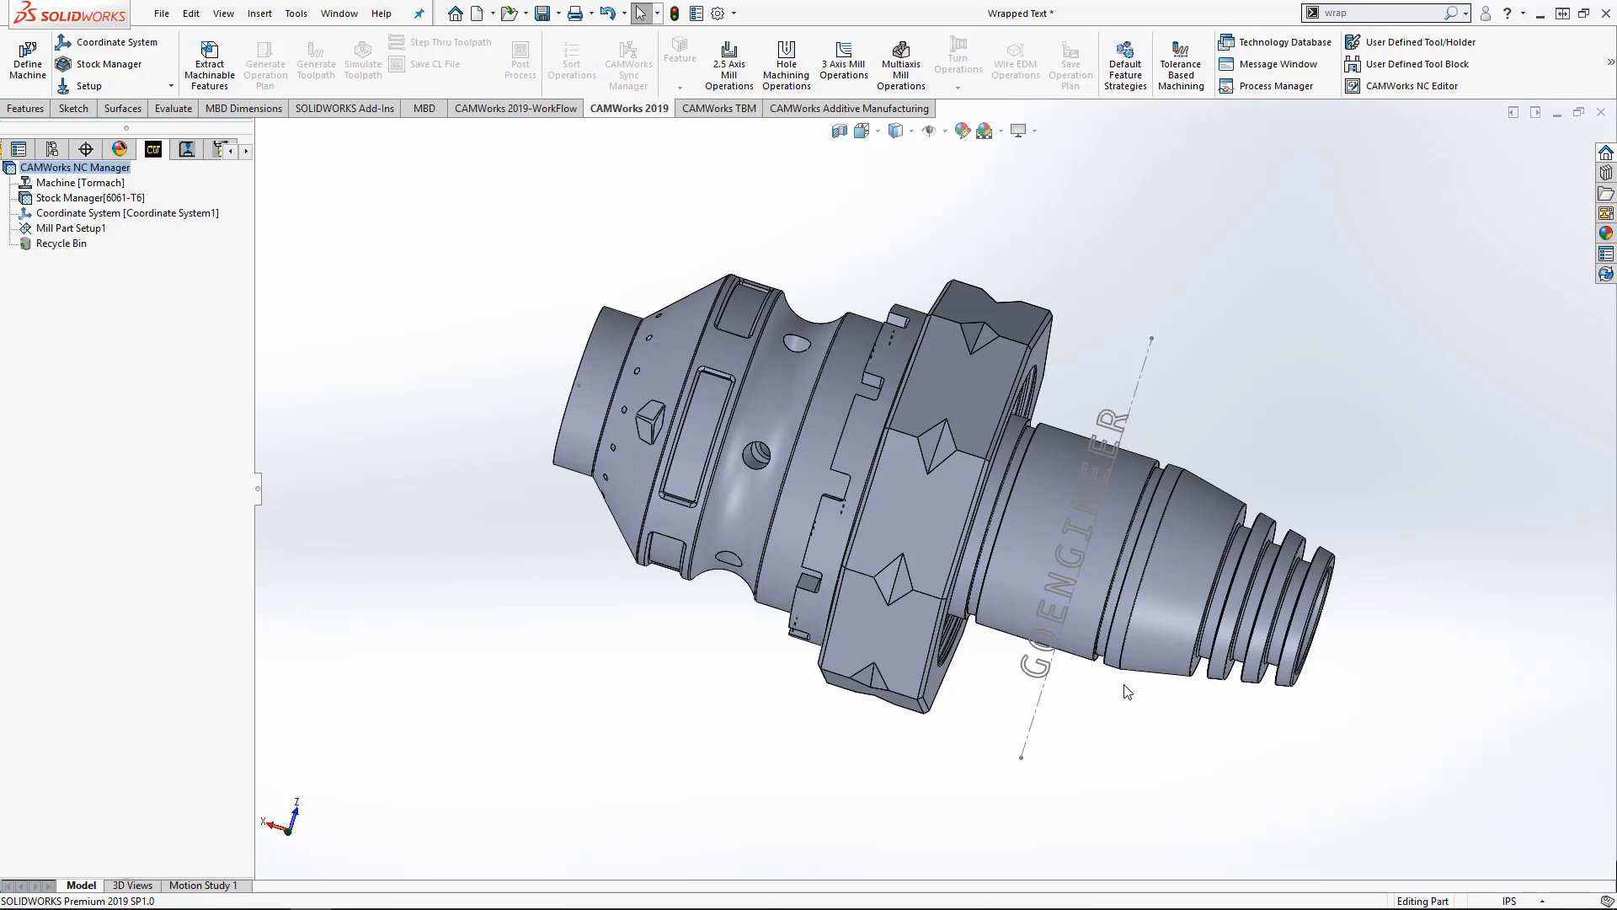
pyautogui.moveTo(1132, 693)
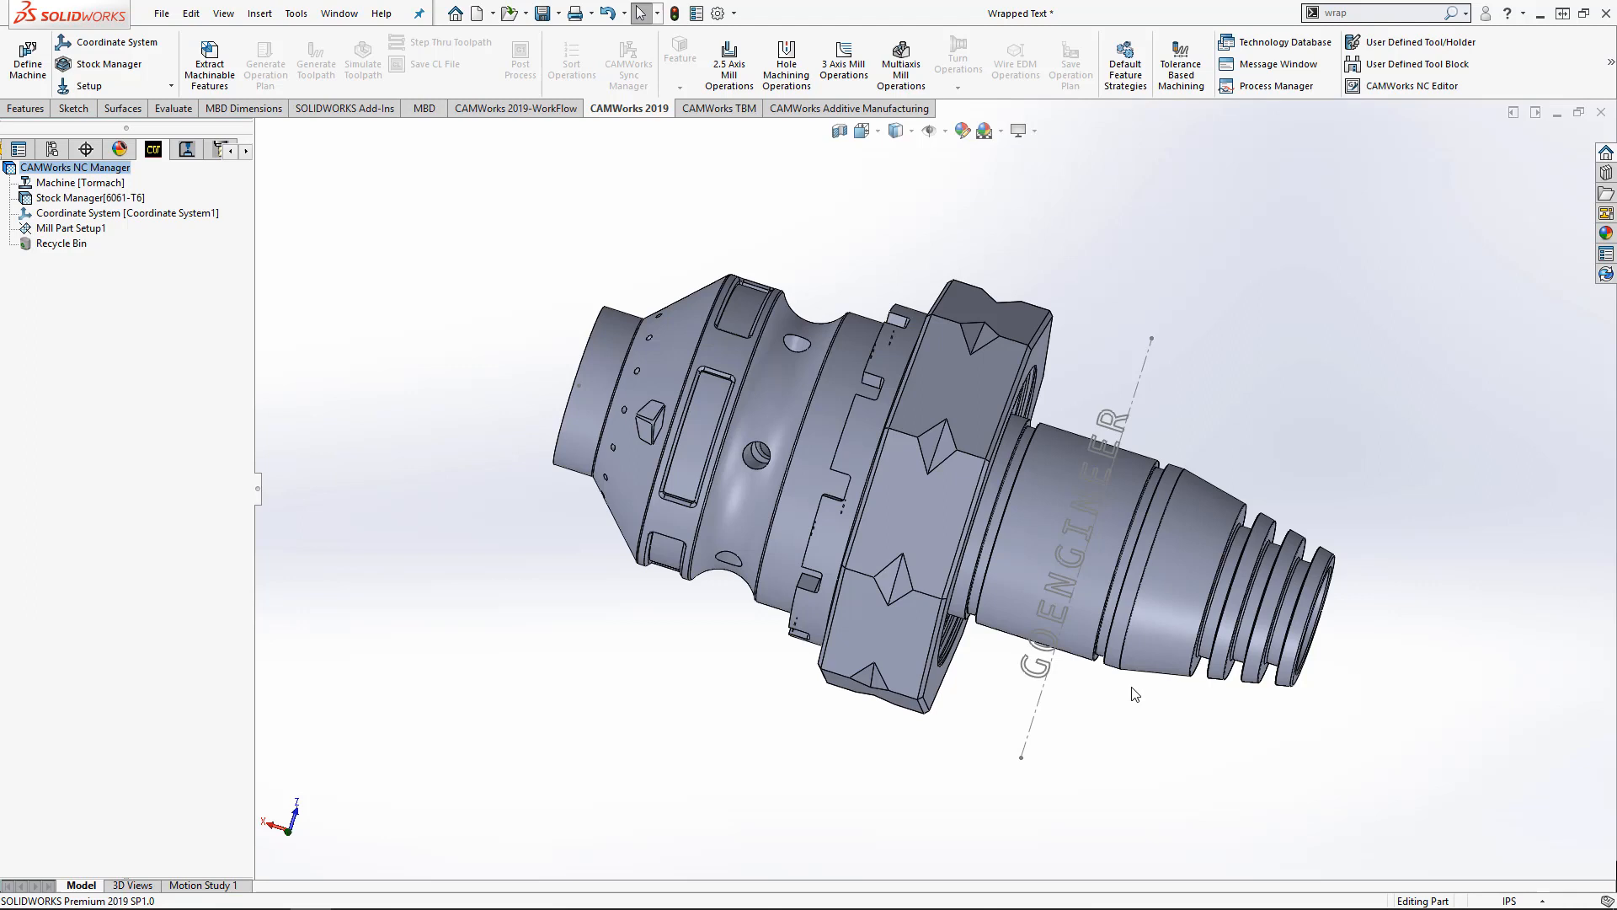
# - From Mill Part Setup1, begin a Wrapped Feature of type Wrapped Engrave using the Engrave strategy
pyautogui.rightClick(82, 227)
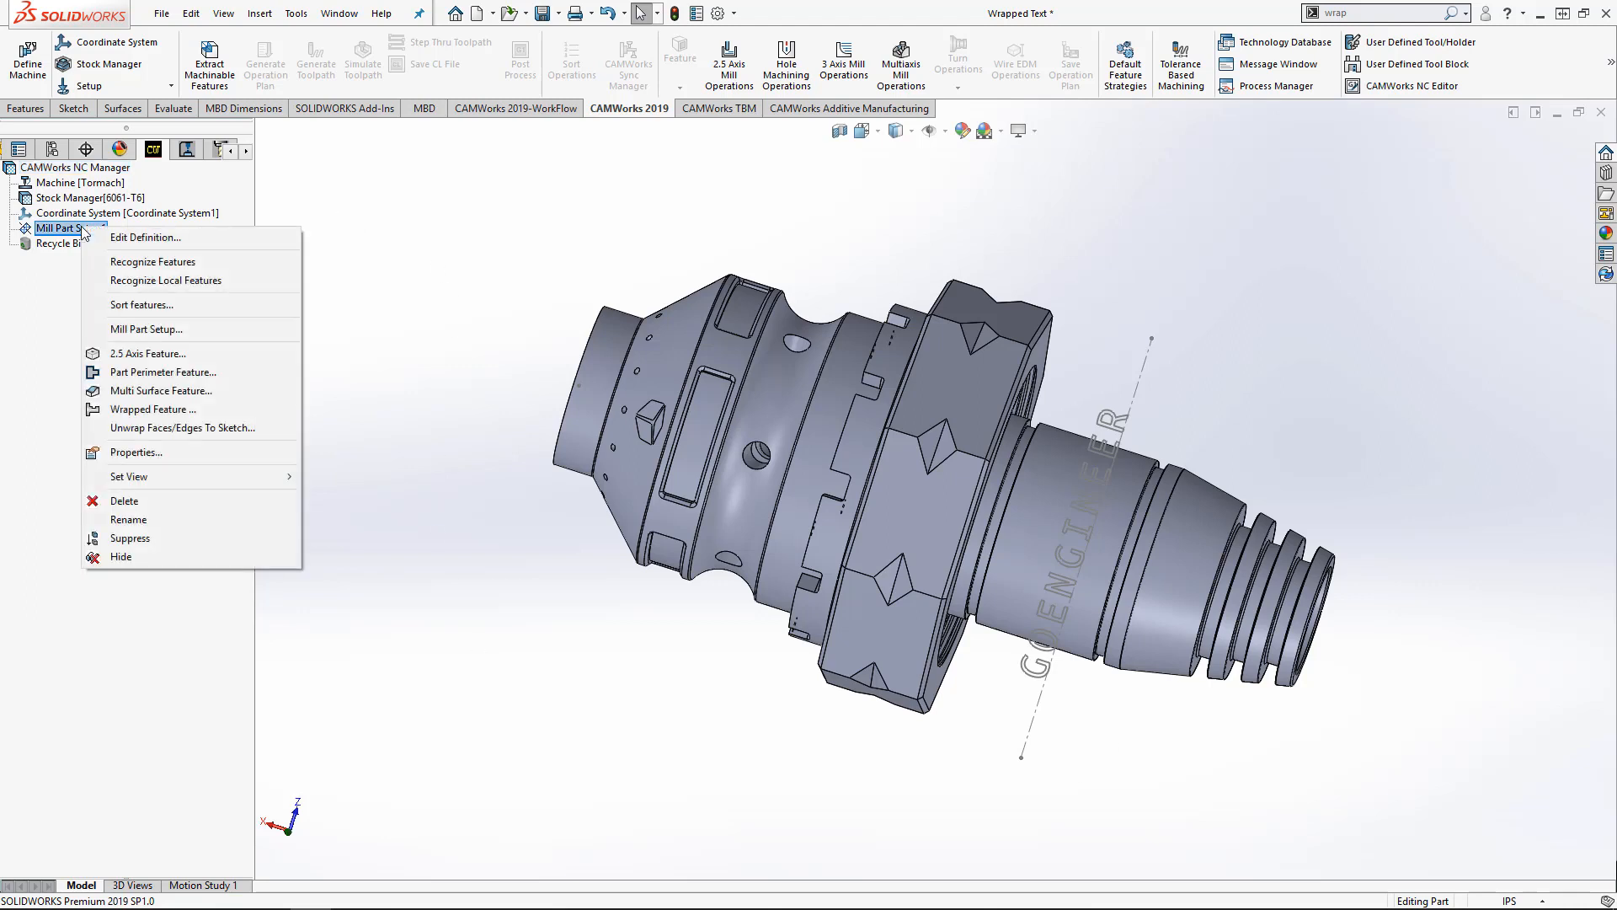
pyautogui.moveTo(152, 410)
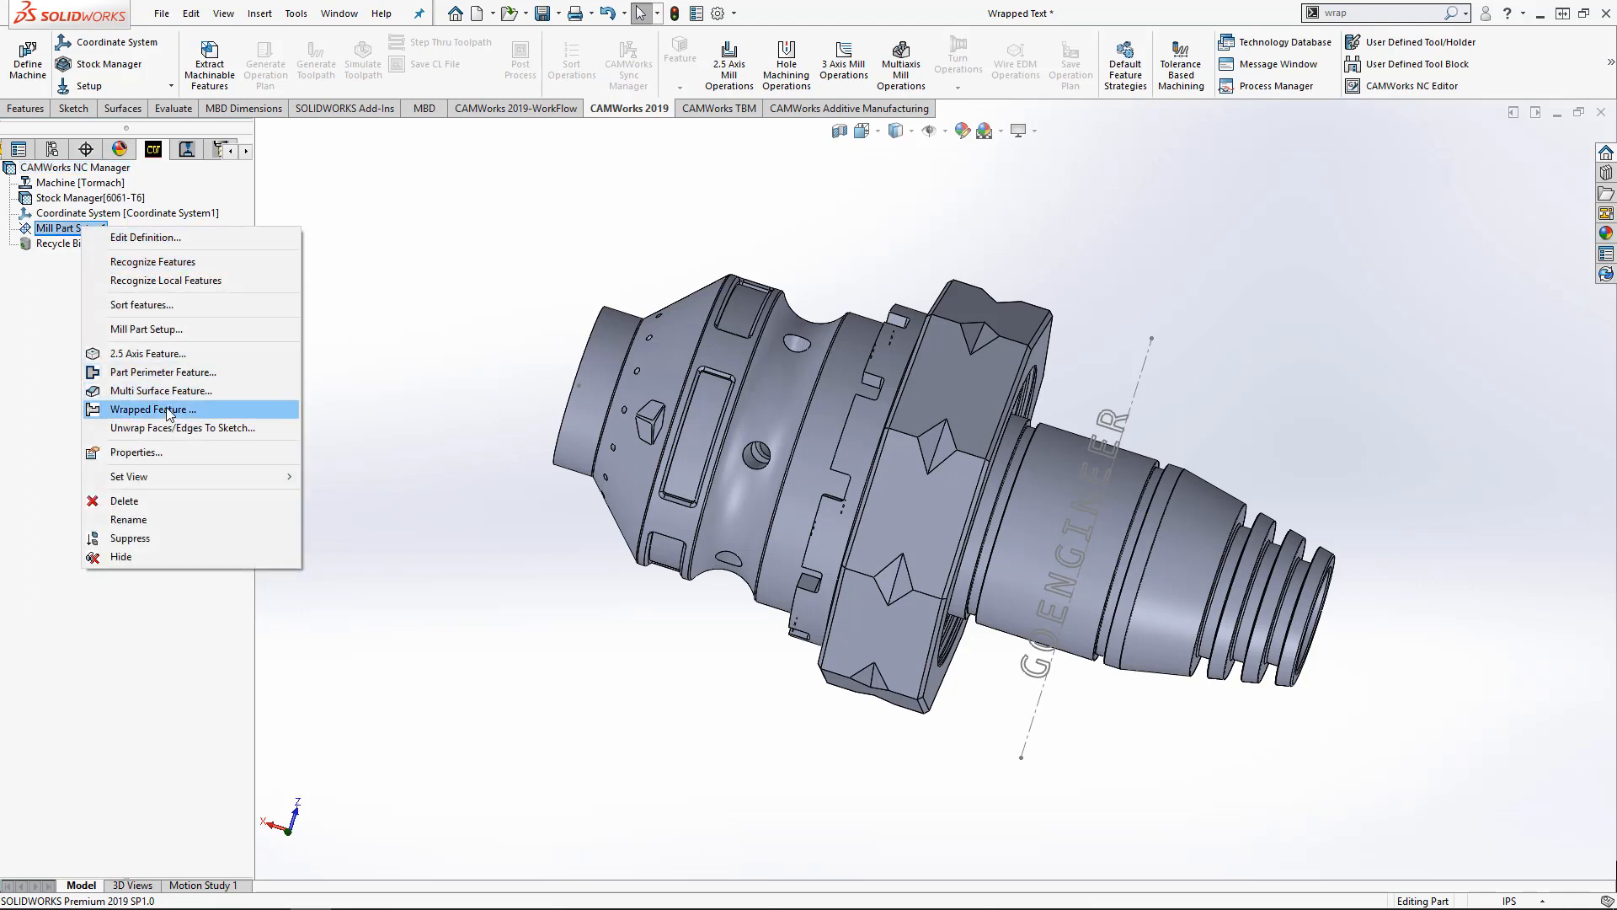
pyautogui.click(154, 409)
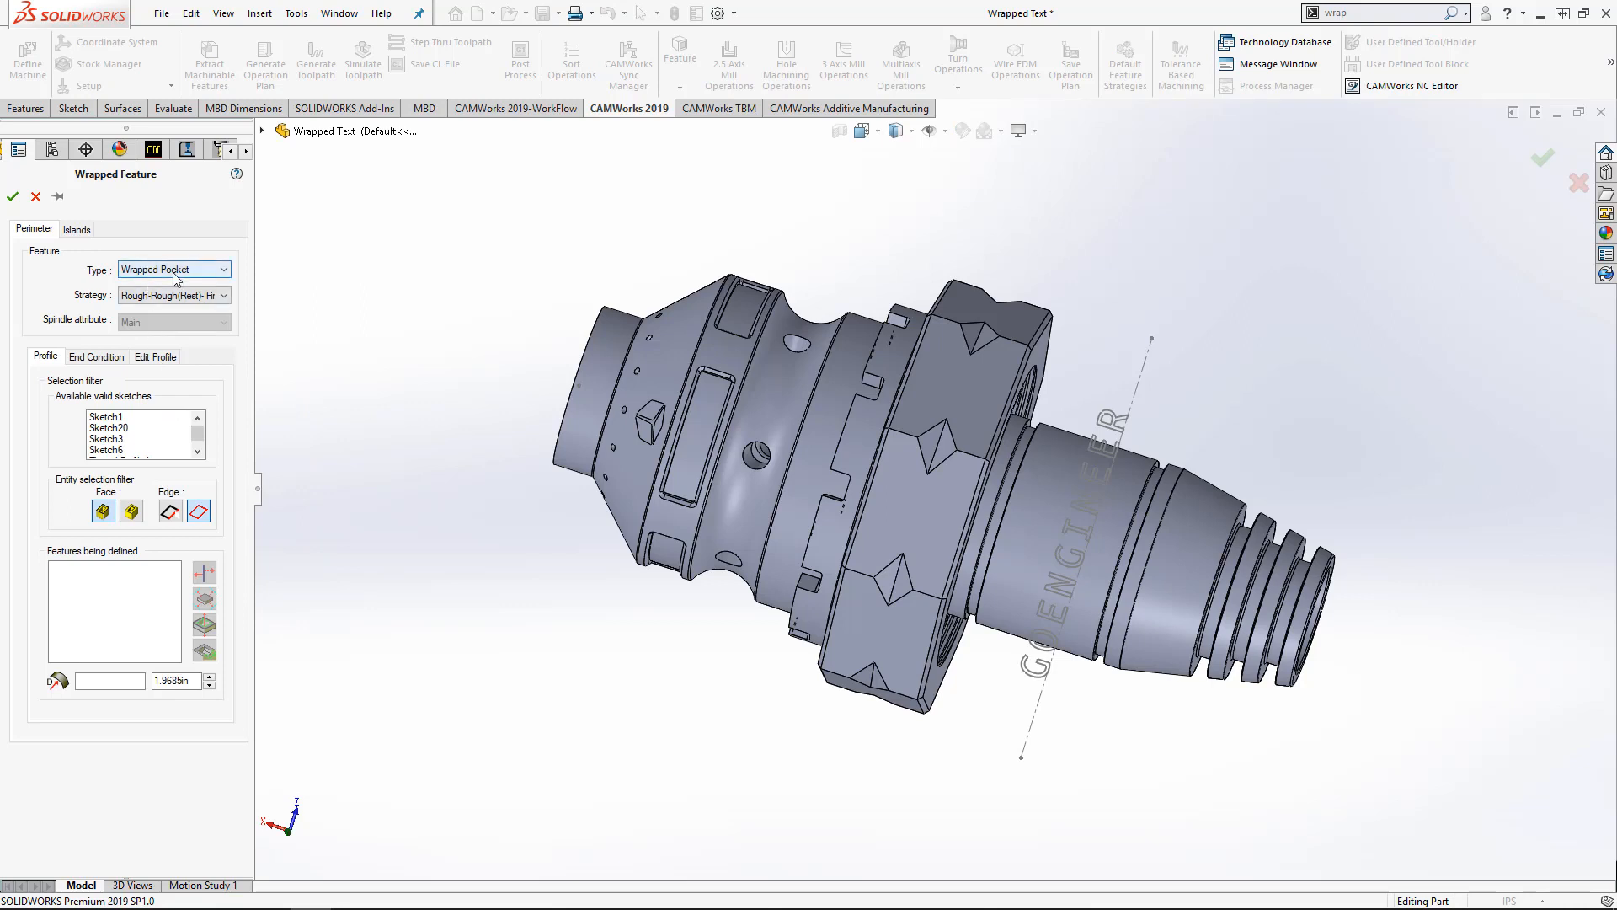
pyautogui.click(222, 269)
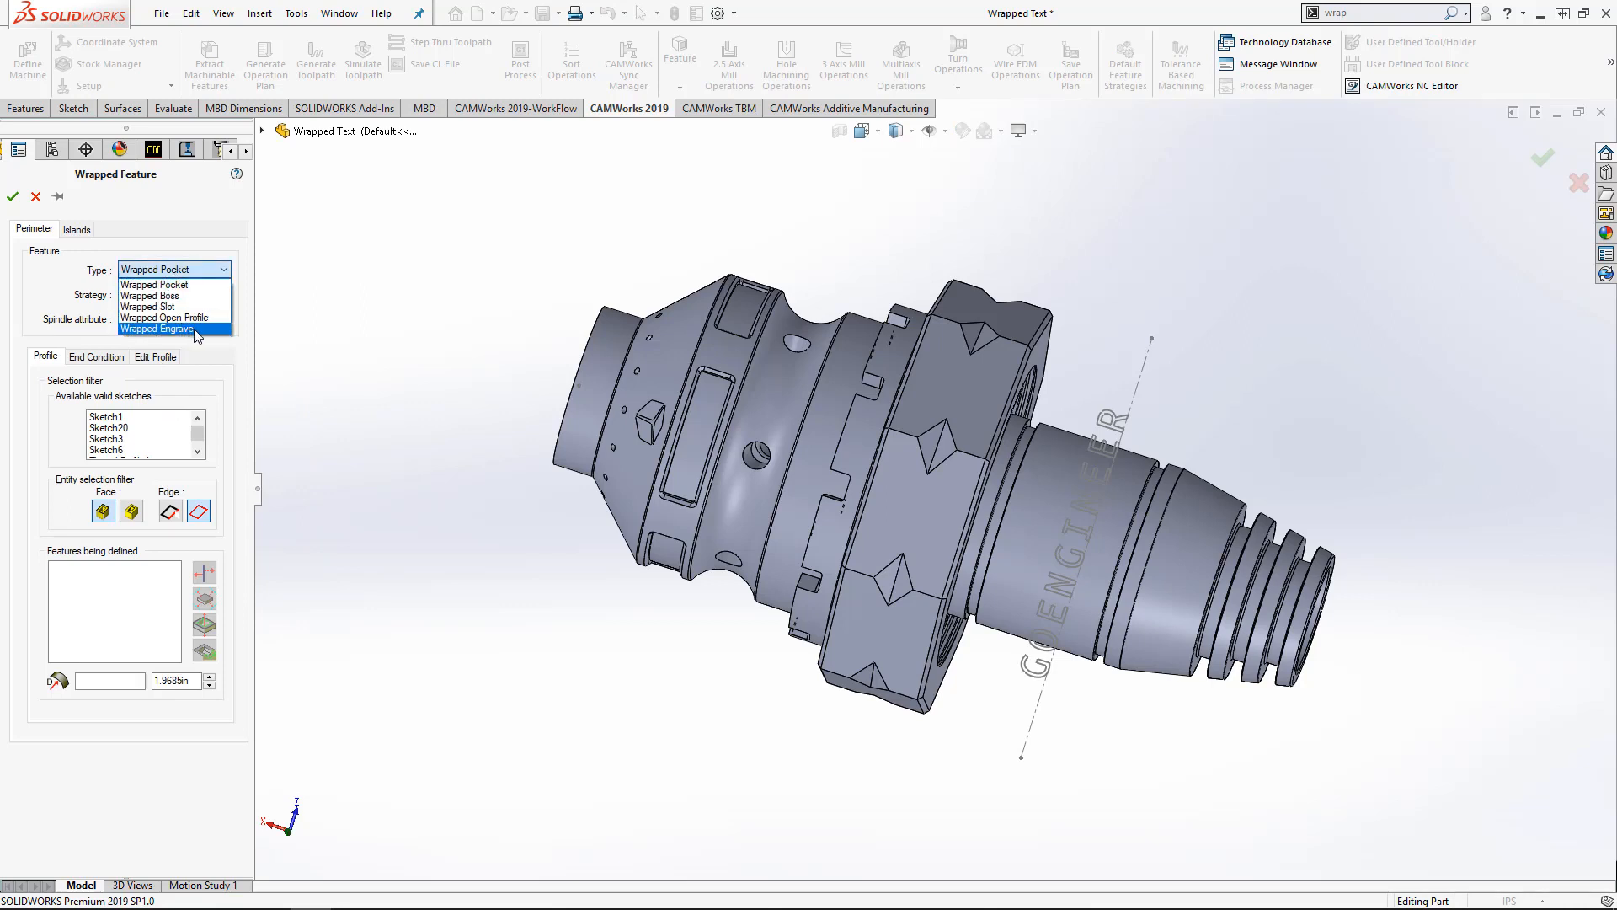
pyautogui.click(156, 328)
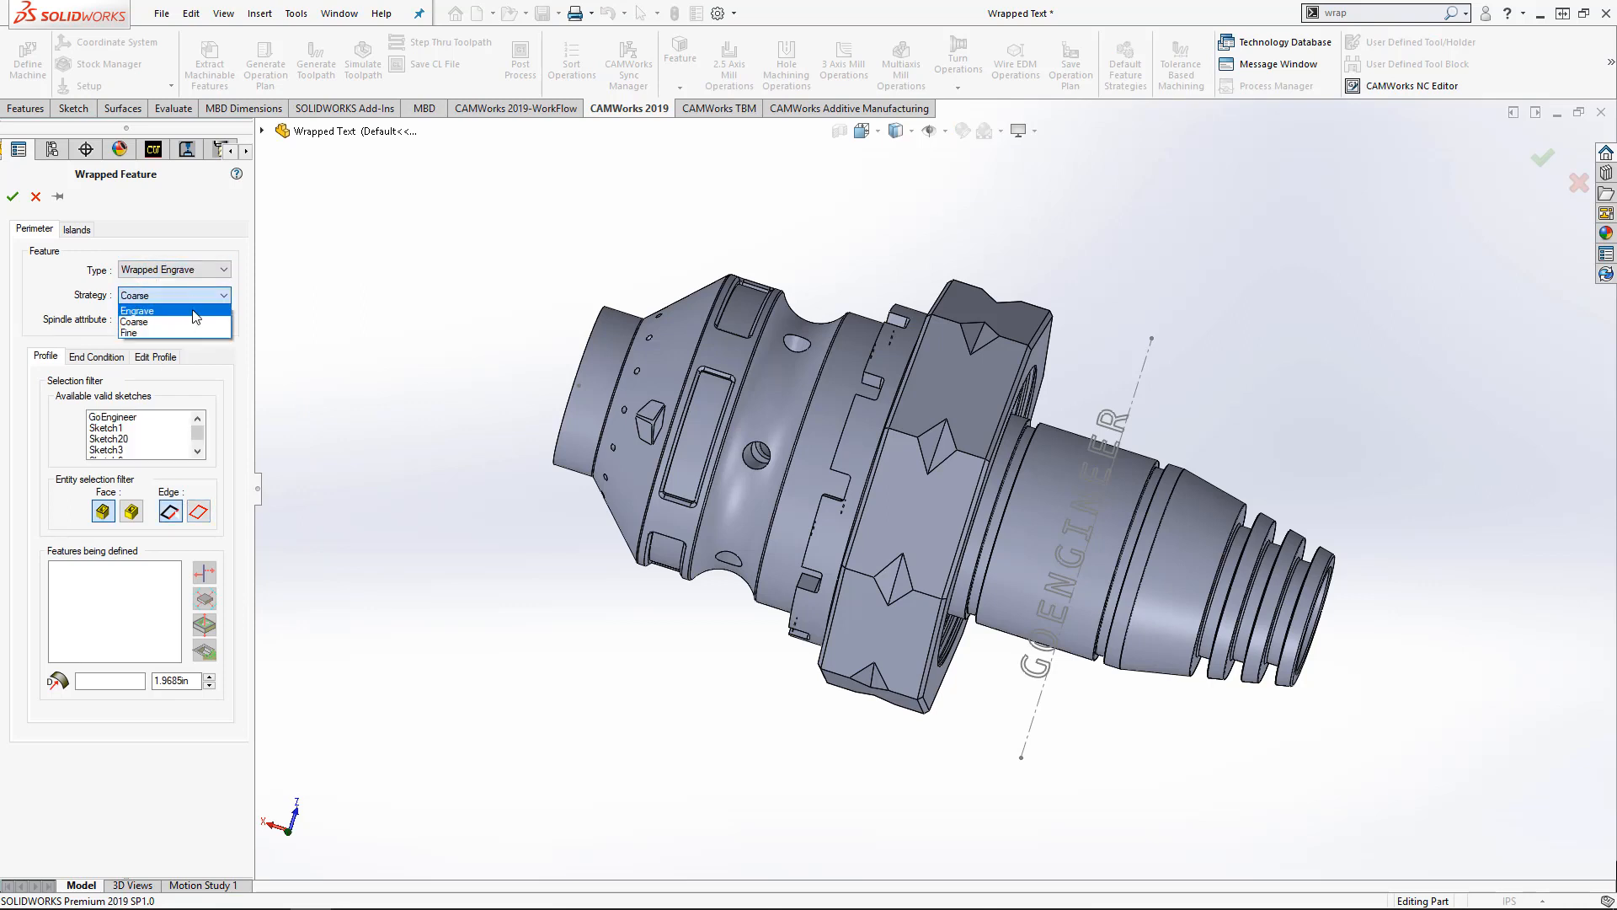
pyautogui.click(137, 310)
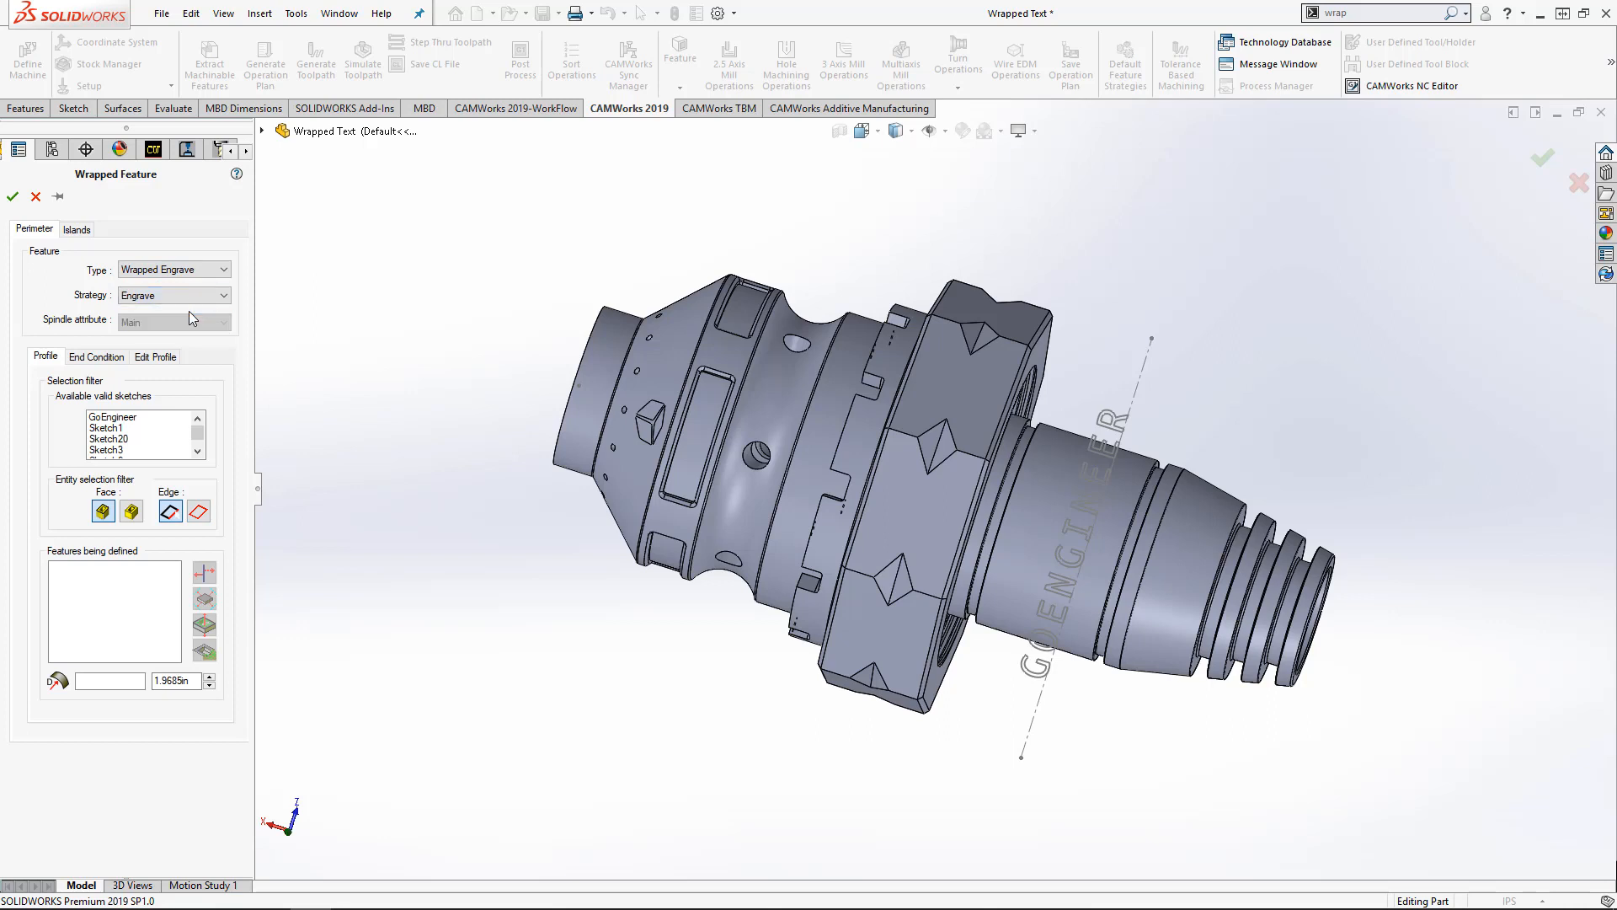
pyautogui.moveTo(128, 425)
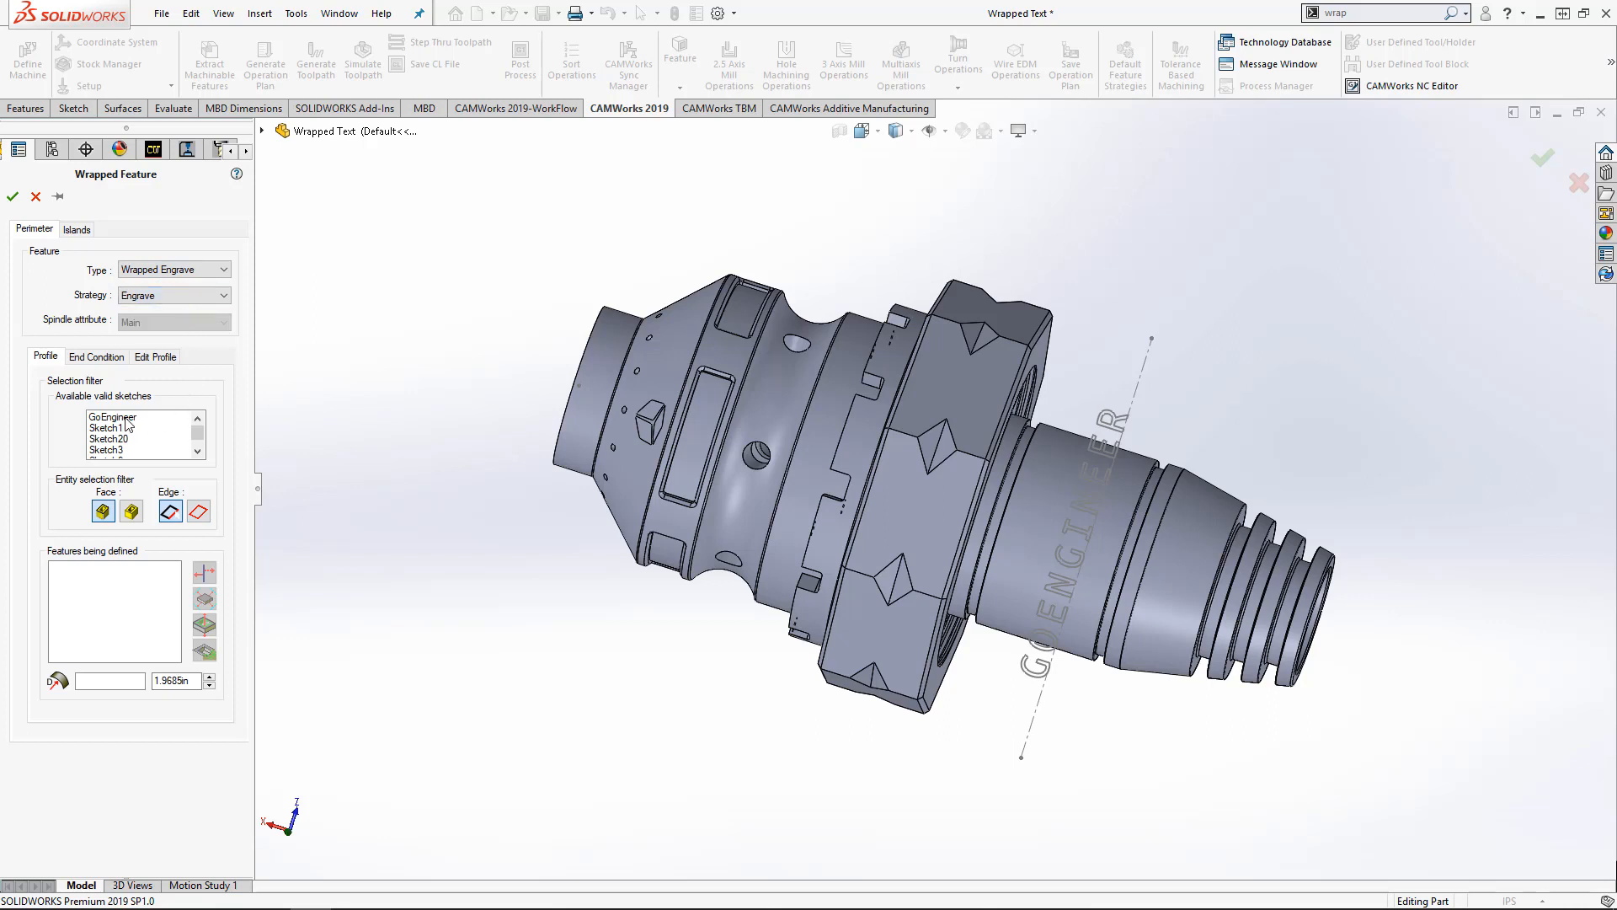
# - Select the GoEngineer sketch as the engraving profile wrapped onto the cylinder face
pyautogui.click(111, 416)
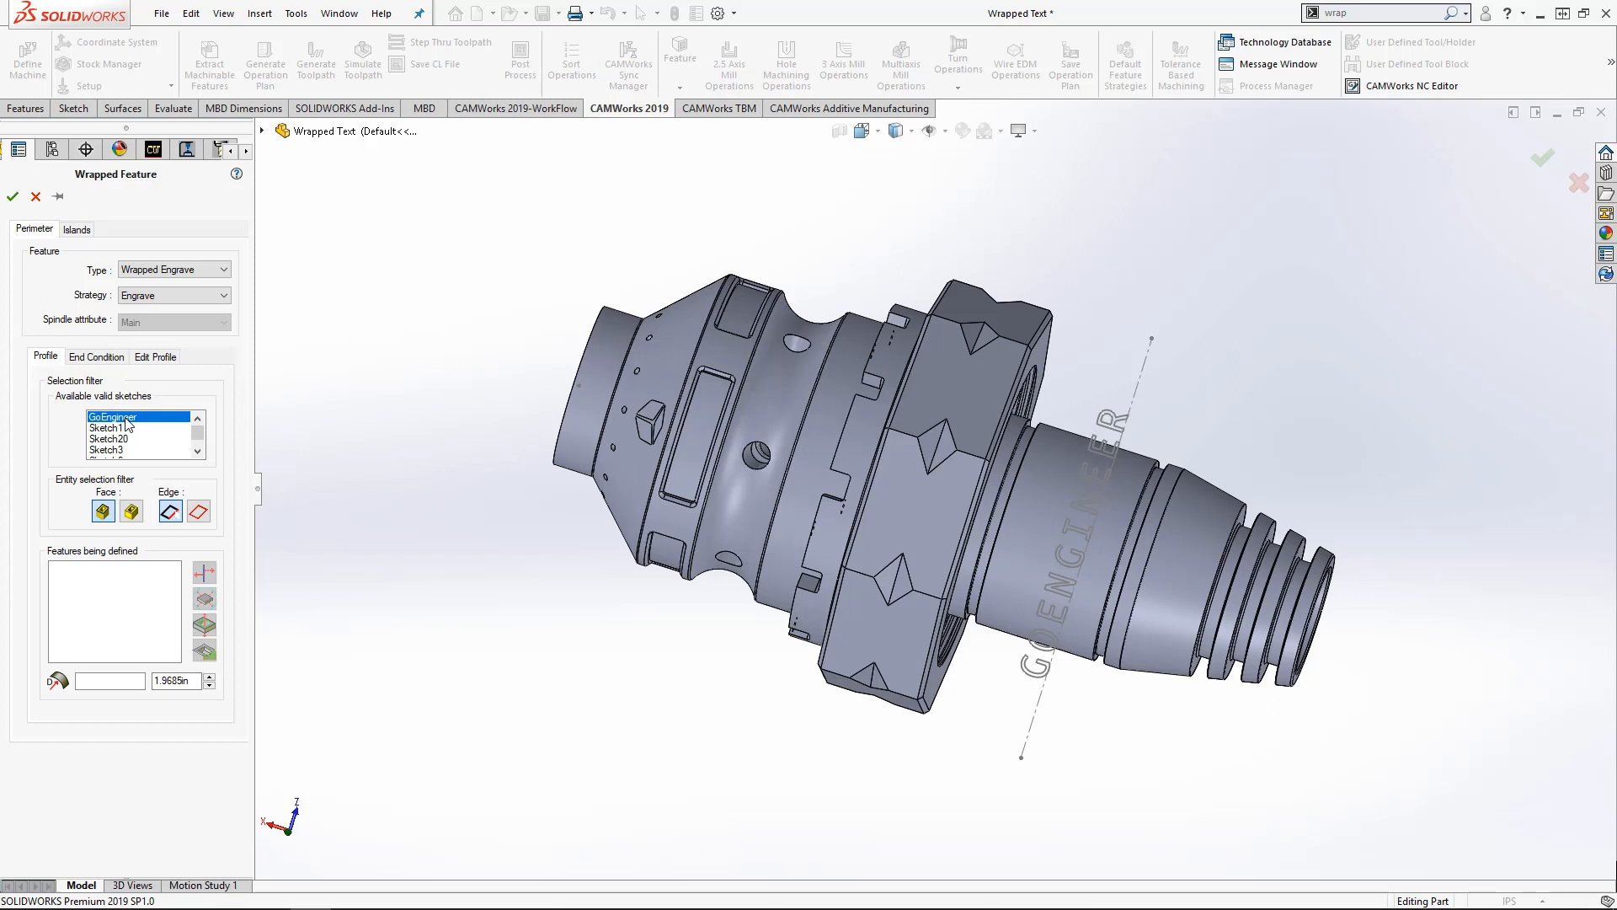
pyautogui.click(106, 416)
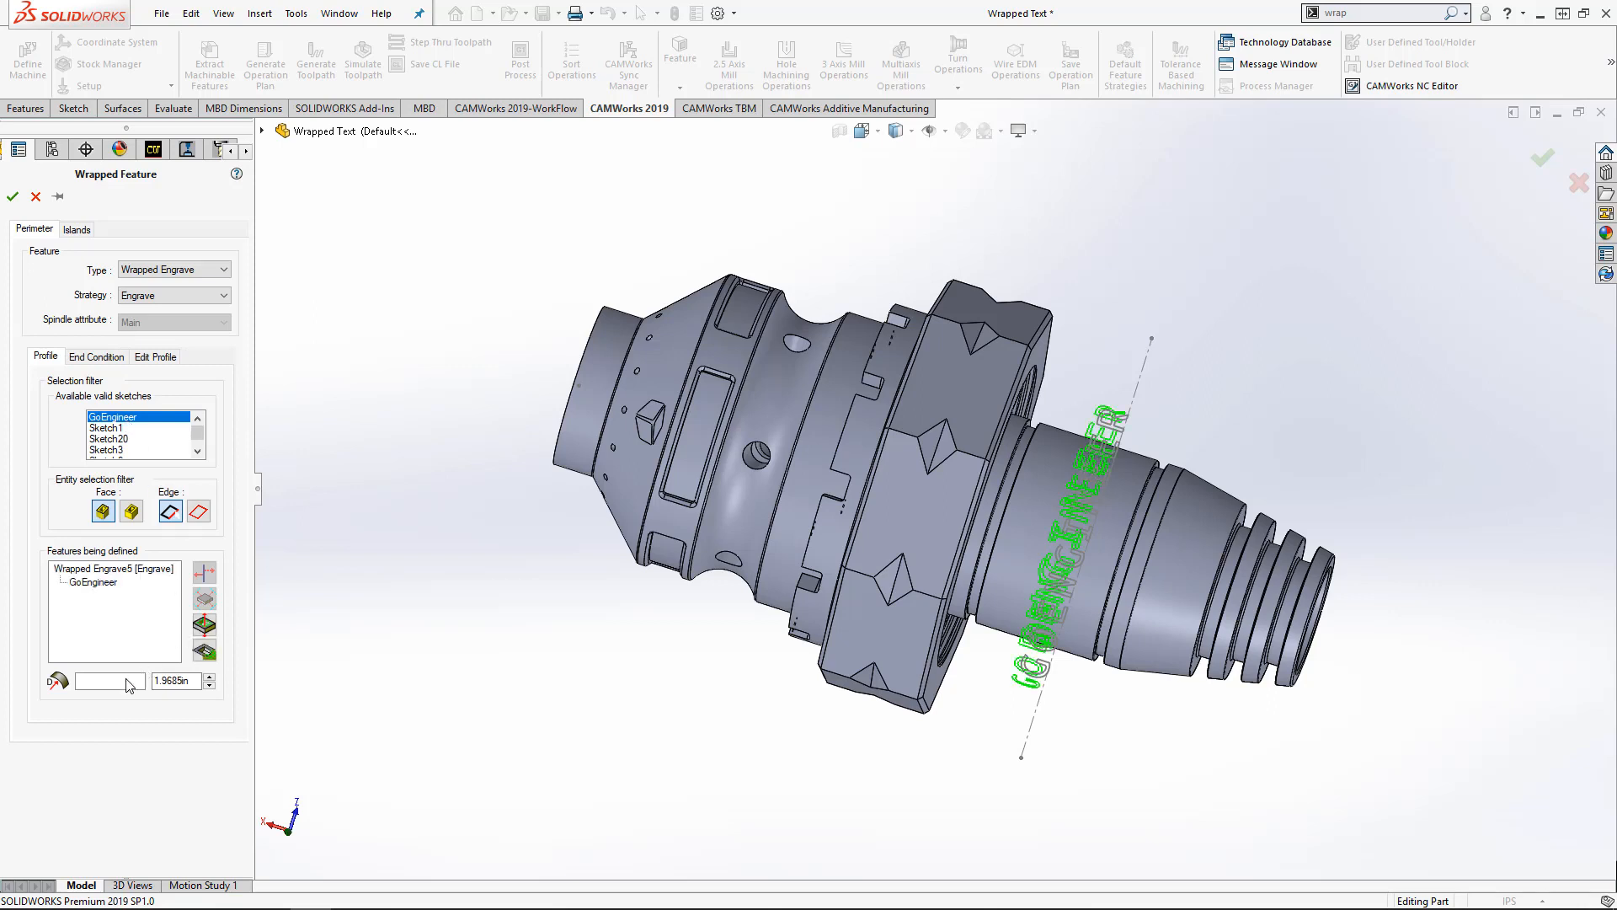
pyautogui.click(108, 681)
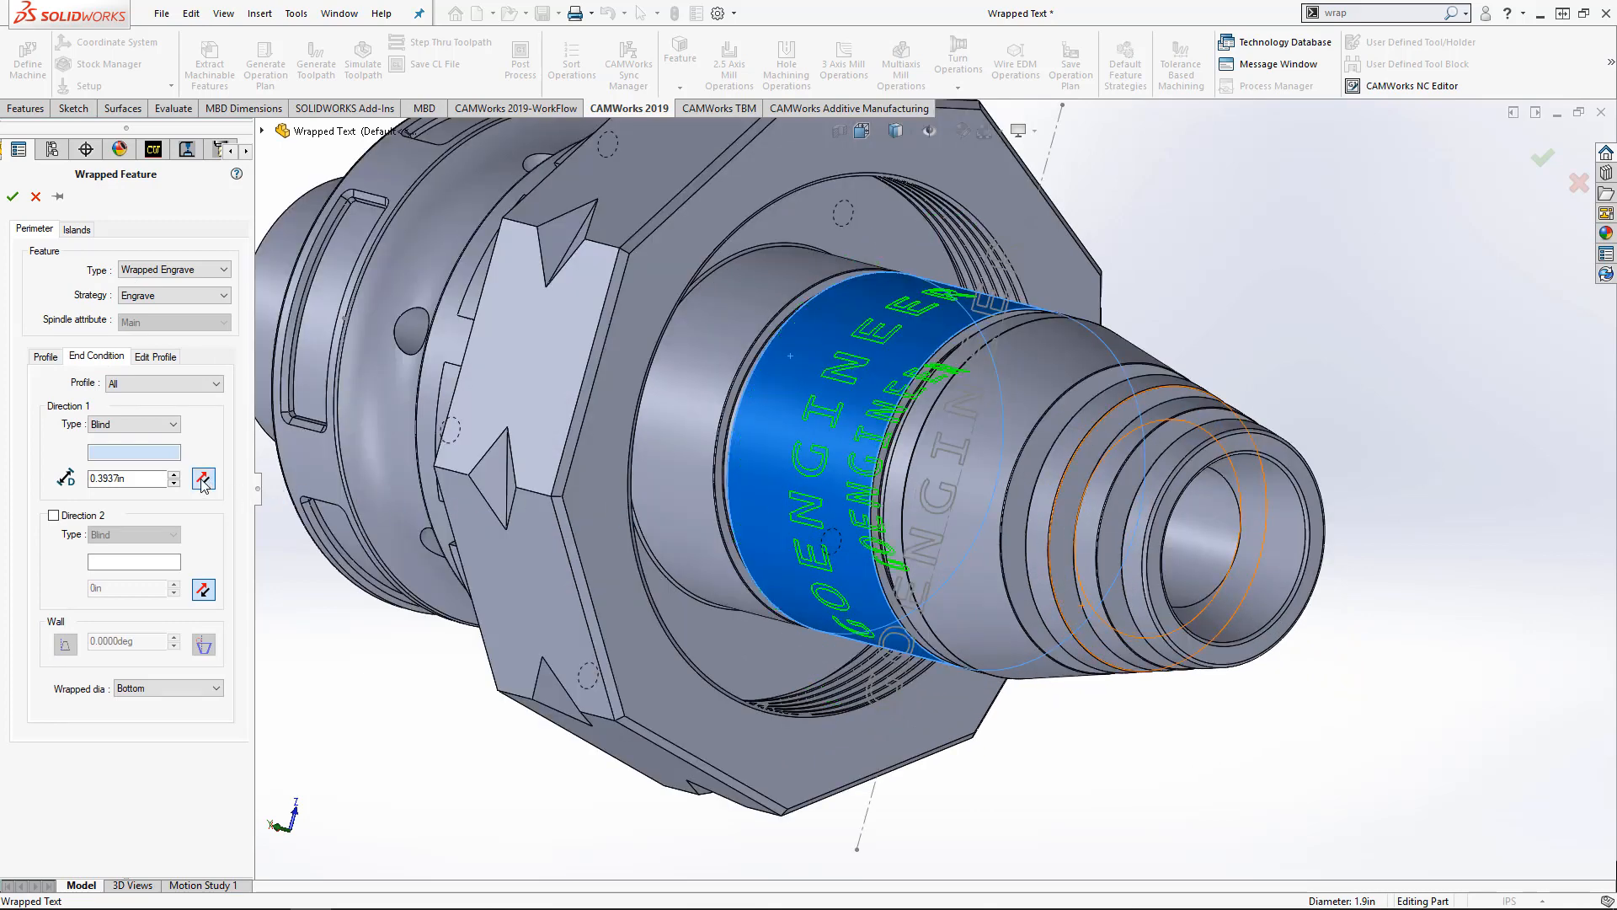
# - Set the Direction 1 engrave depth to 0.01 in and accept the wrapped engrave feature
pyautogui.tripleClick(123, 479)
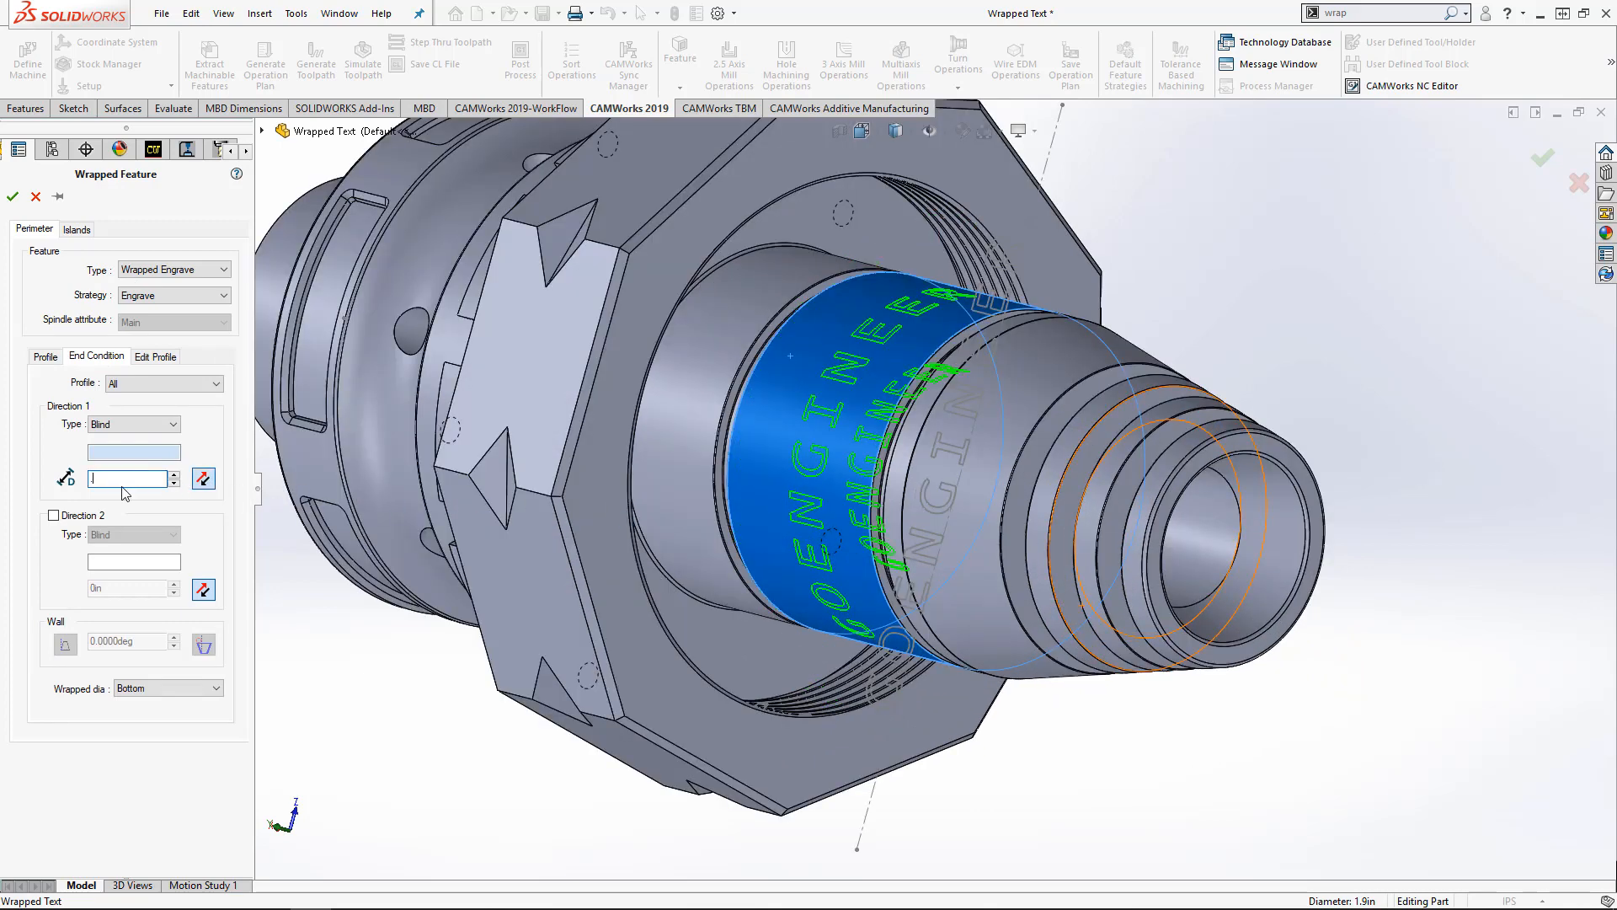
pyautogui.write('.01in')
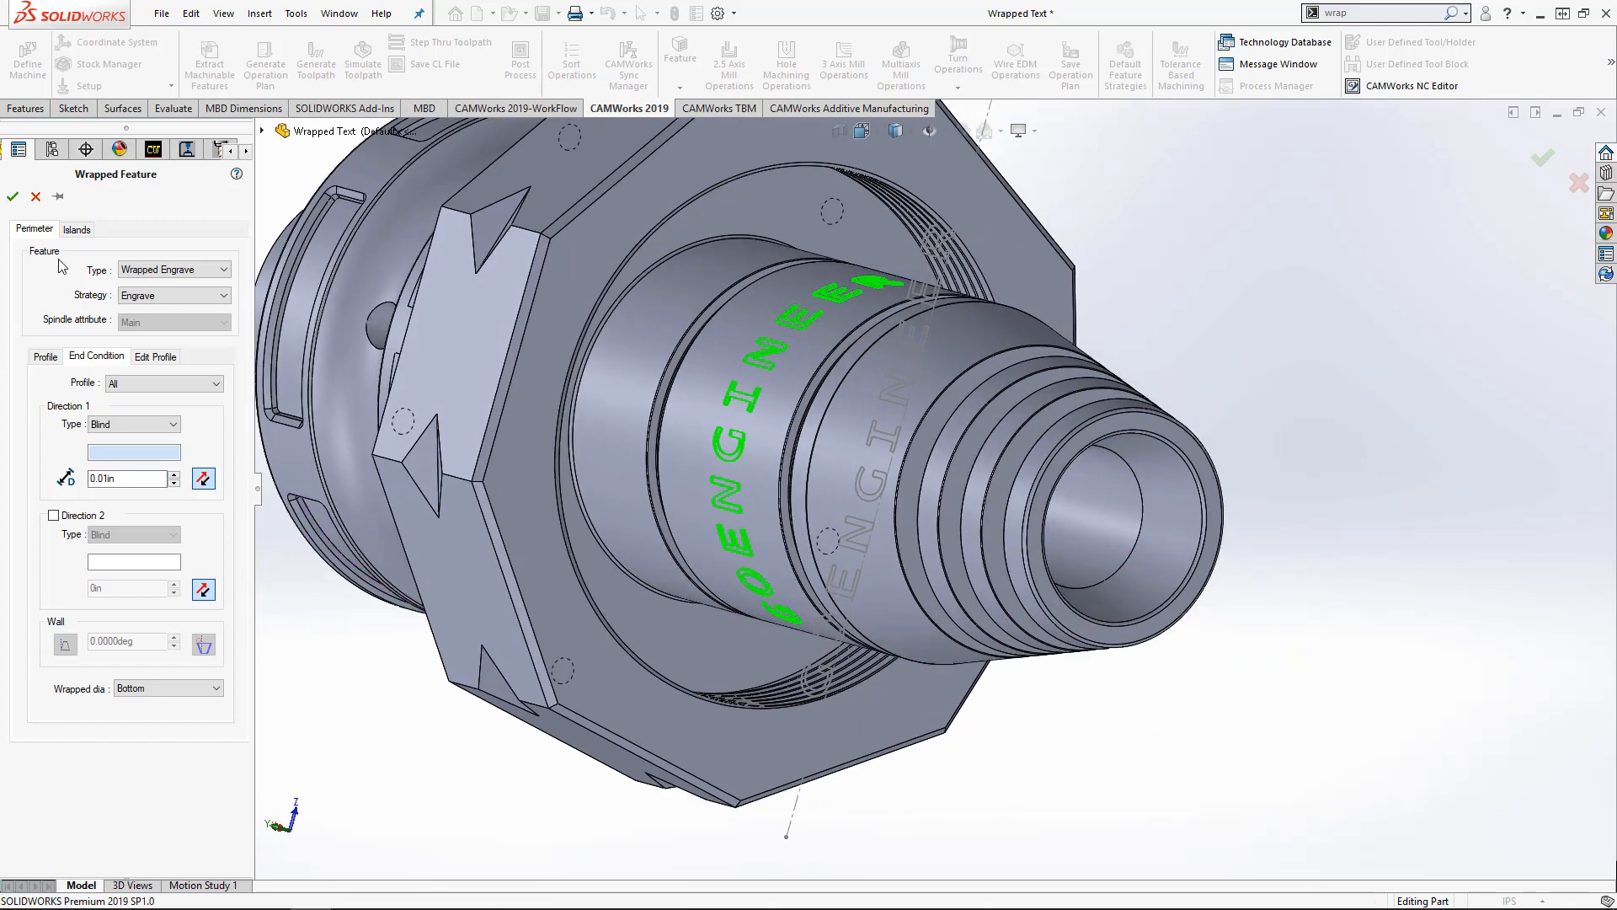
pyautogui.click(11, 196)
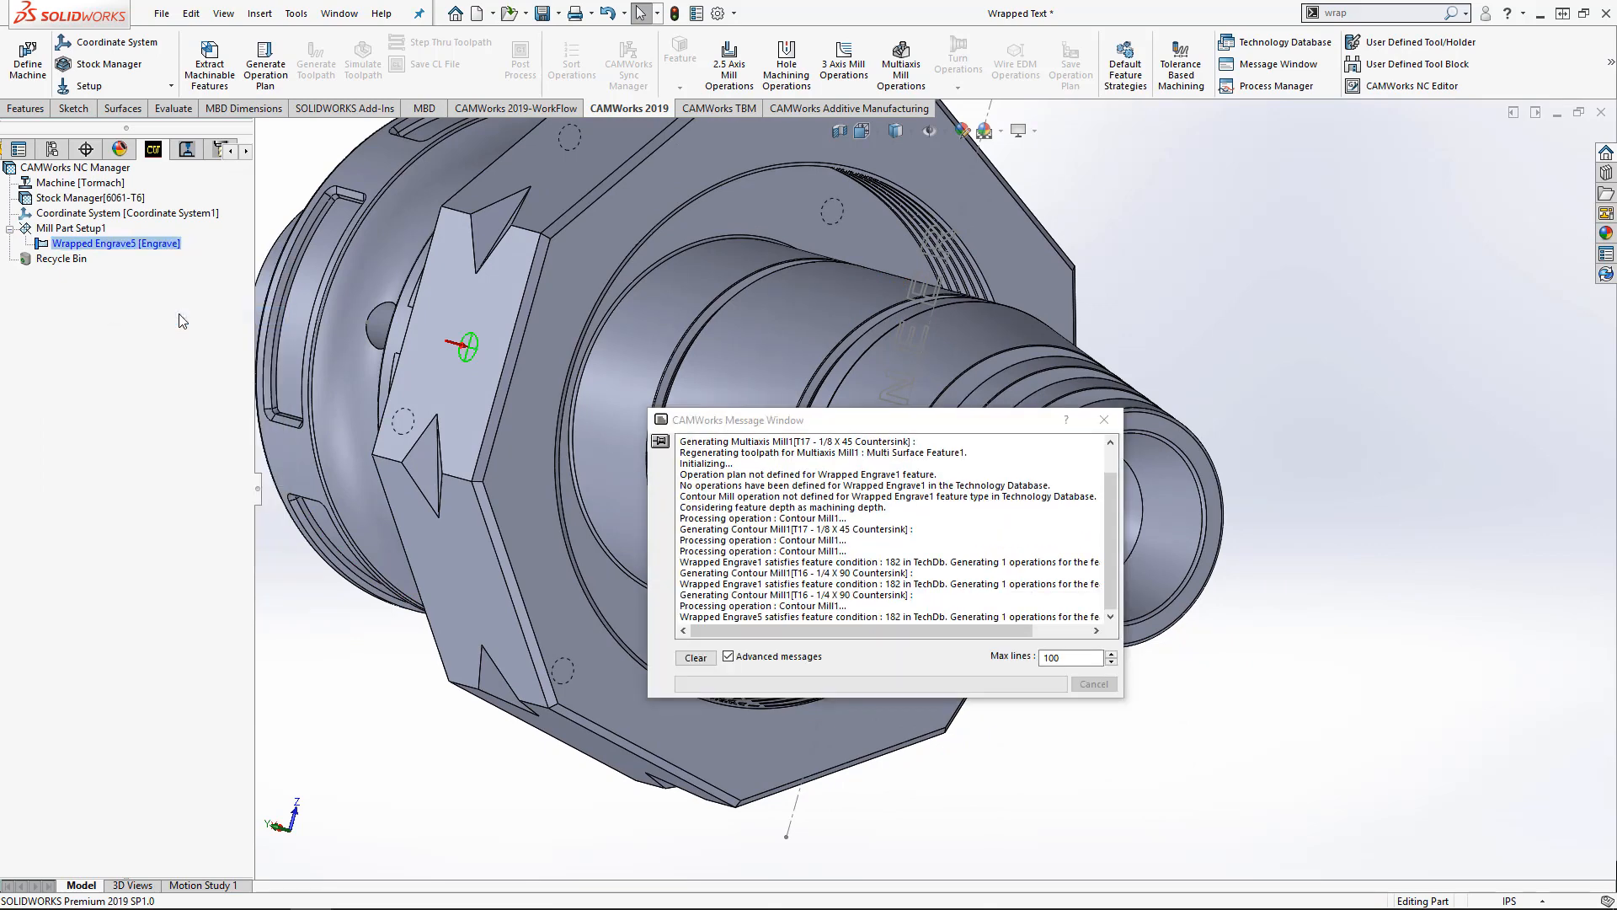
# - Generate the toolpath for the Contour Mill1 operation over the GoEngineer lettering
pyautogui.rightClick(97, 243)
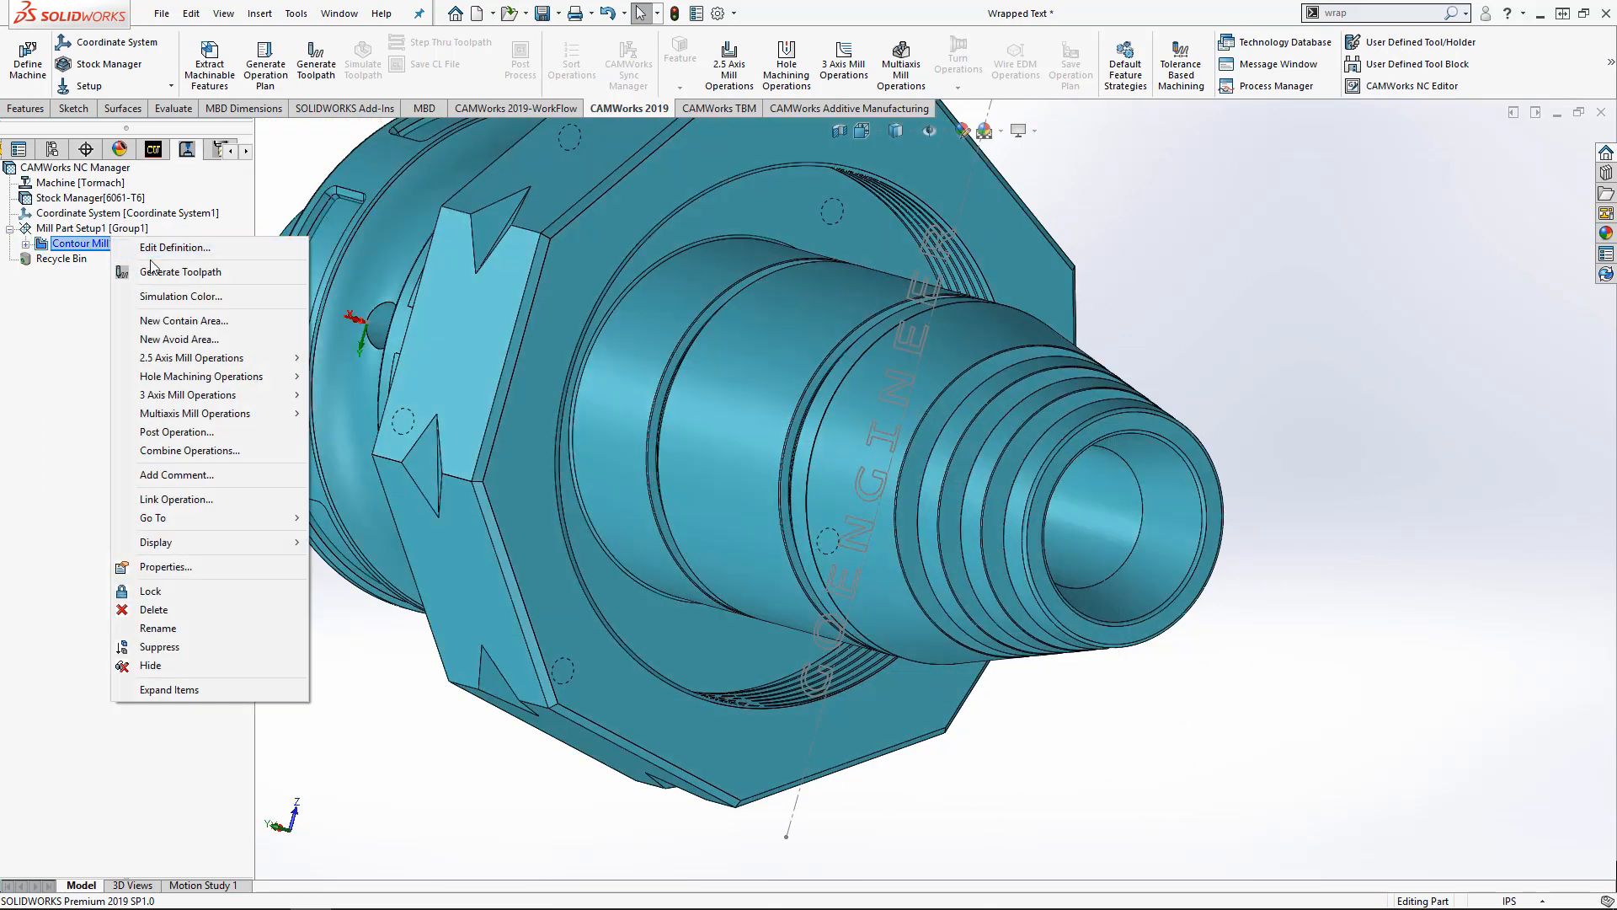
pyautogui.click(180, 271)
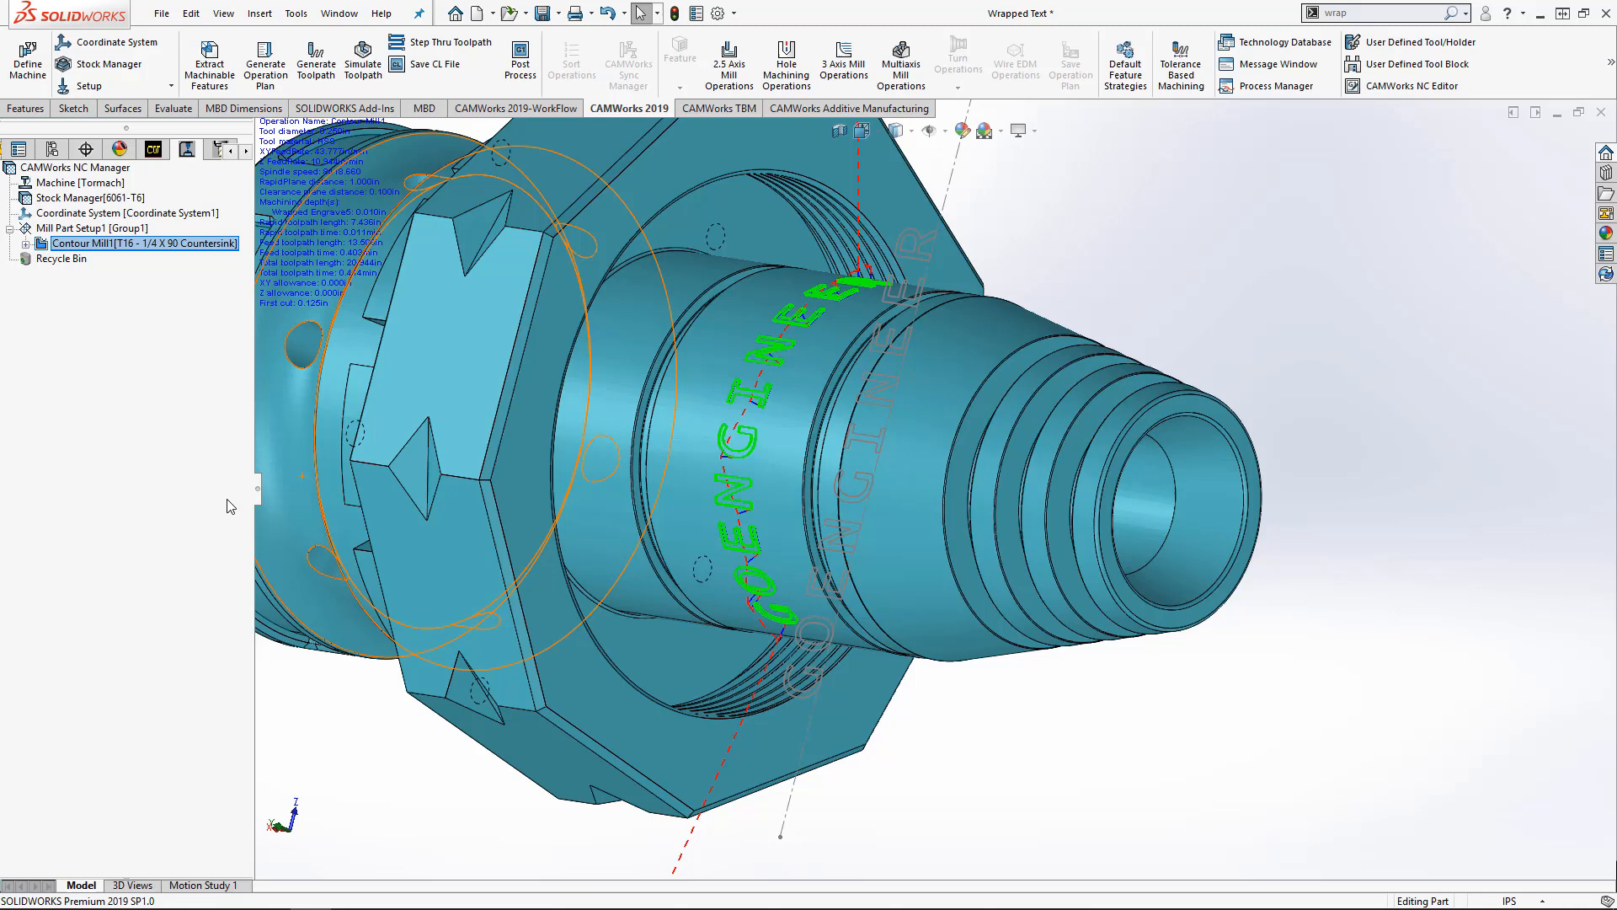
pyautogui.moveTo(162, 337)
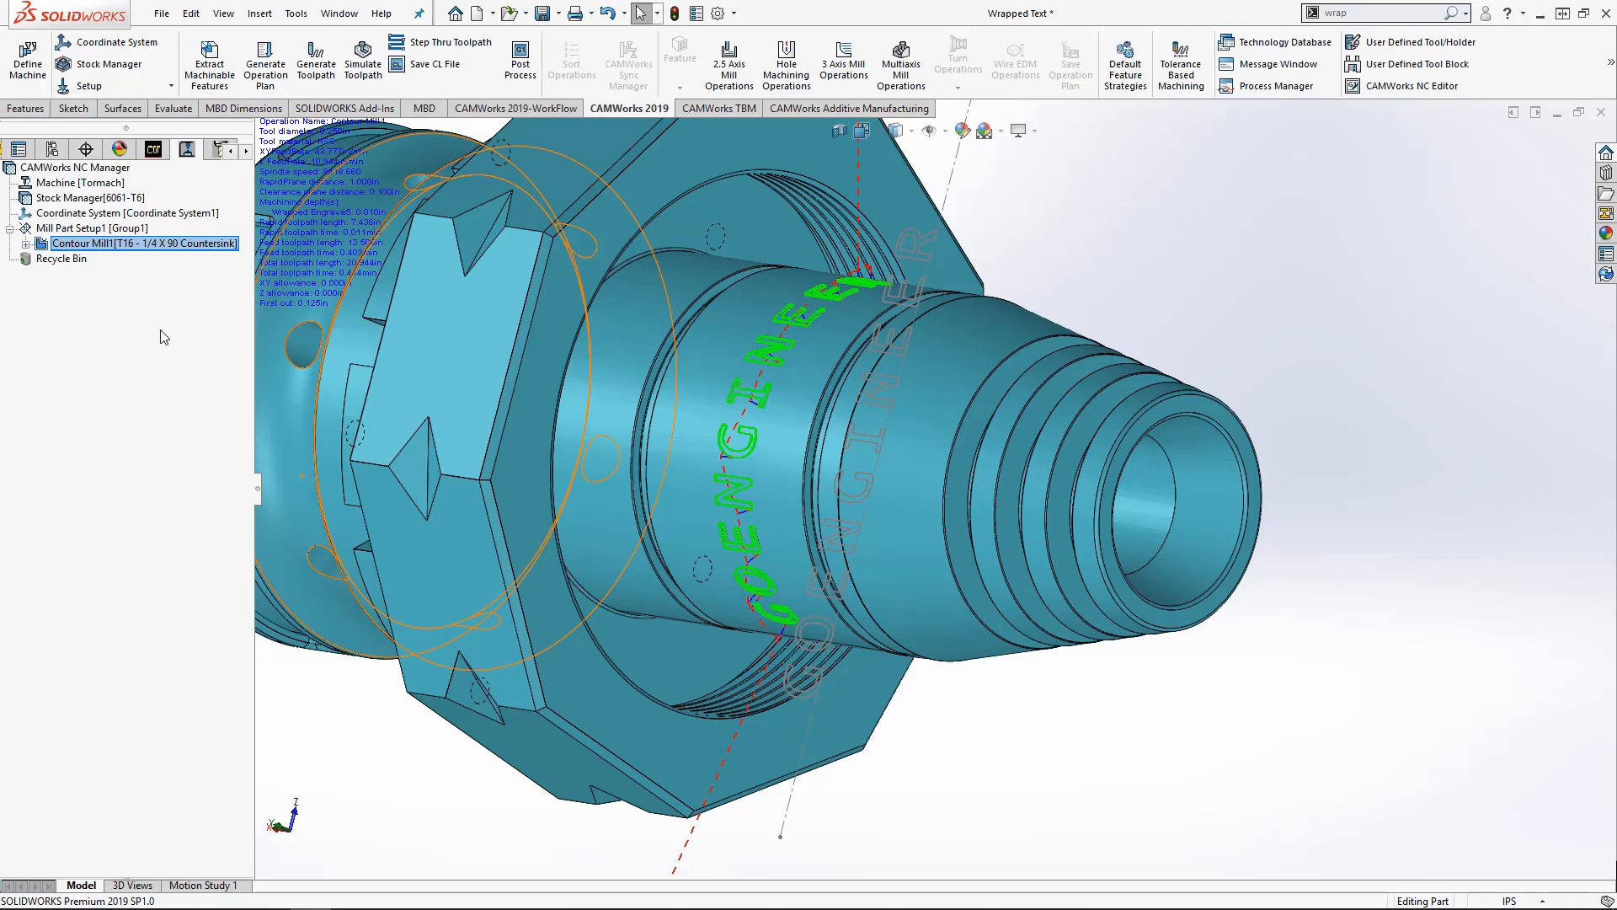
# - Run the Simulate Toolpath for Contour Mill1 to show the countersink tool cutting the lettering
pyautogui.rightClick(145, 243)
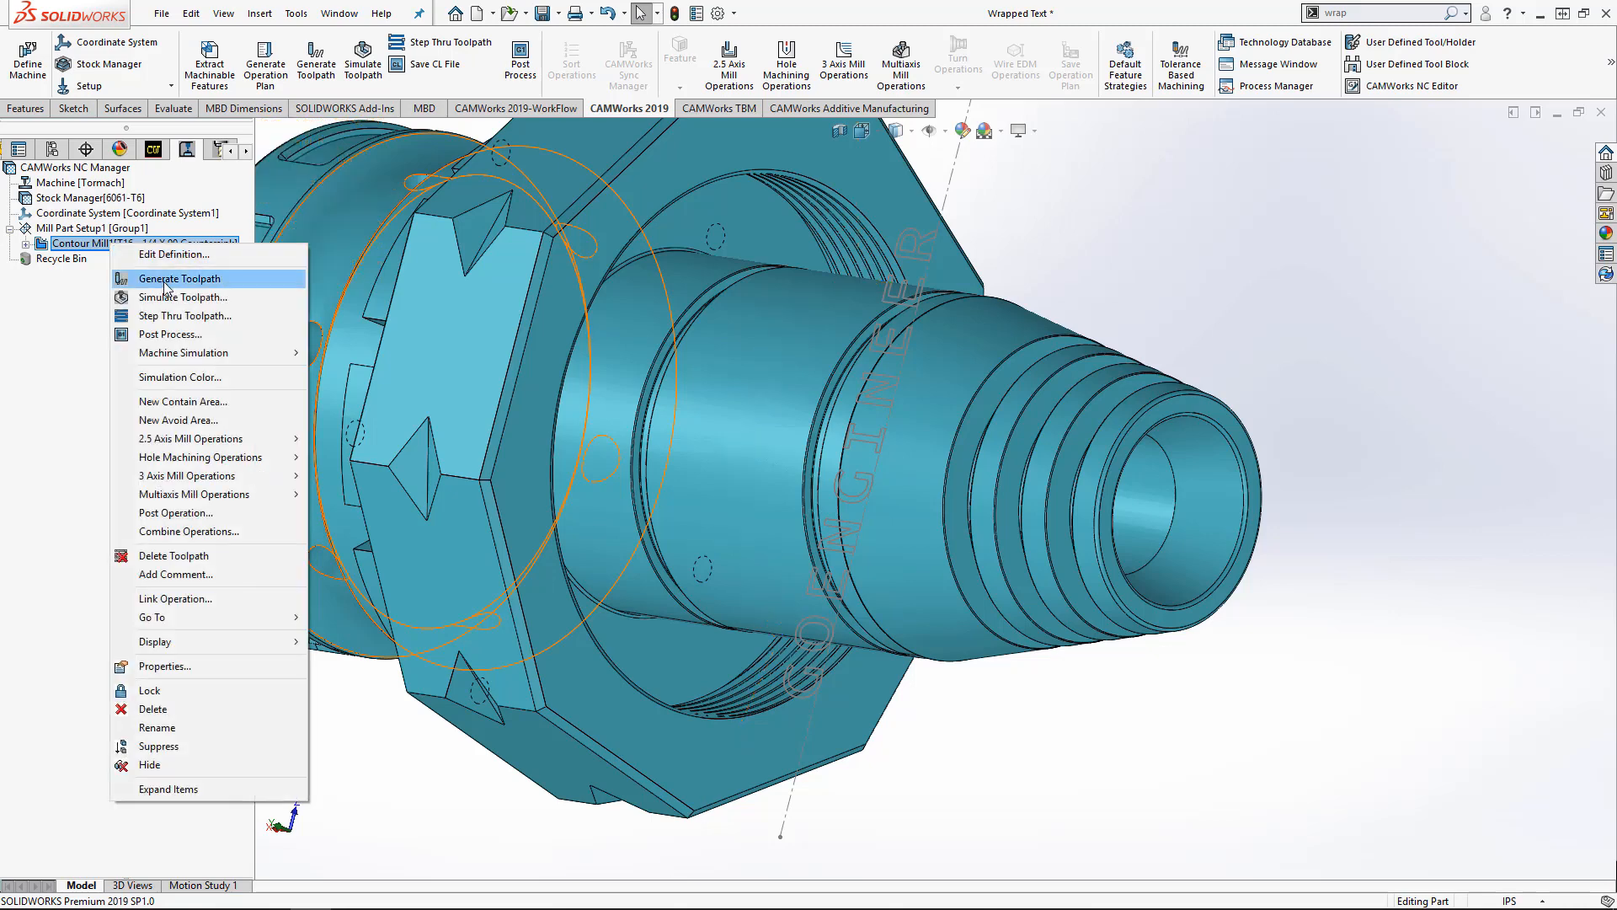
pyautogui.click(185, 297)
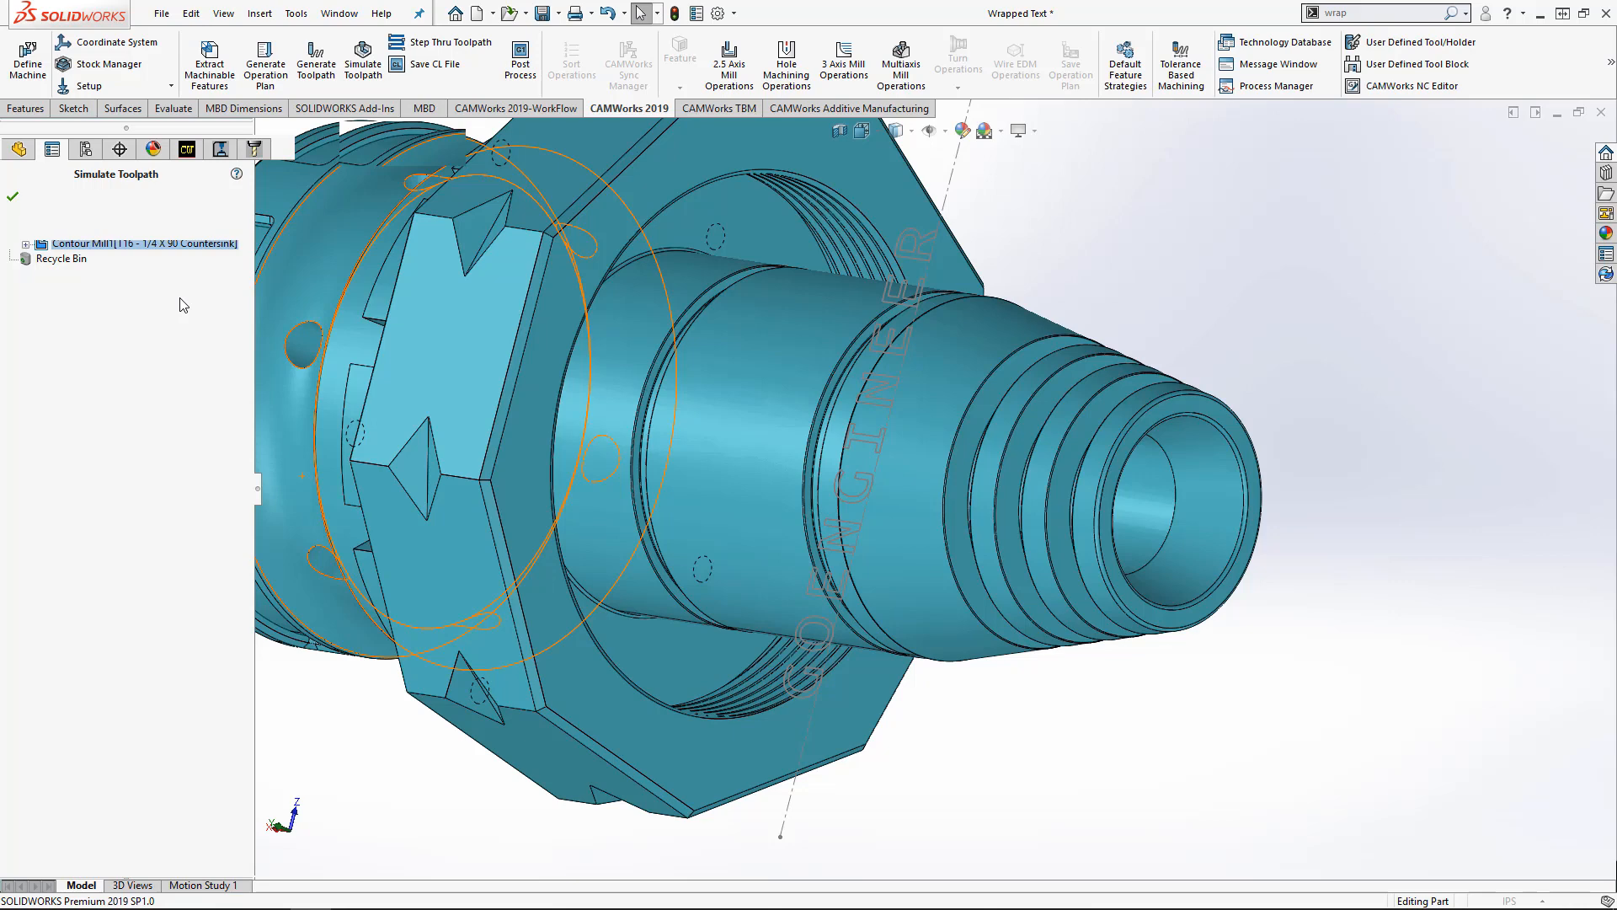
pyautogui.click(111, 296)
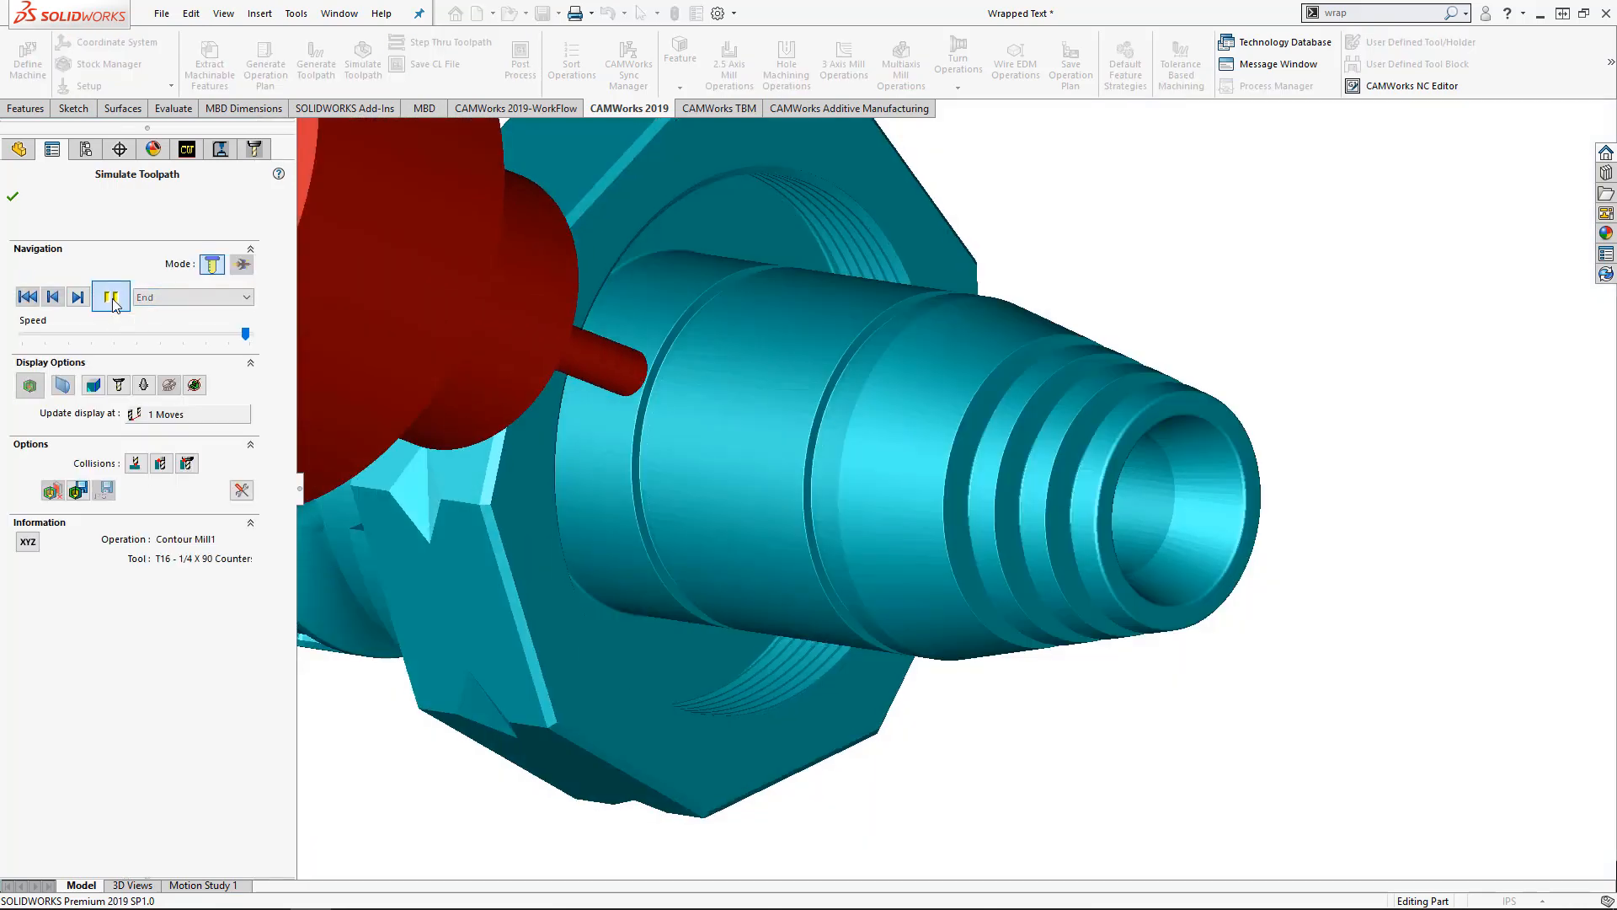